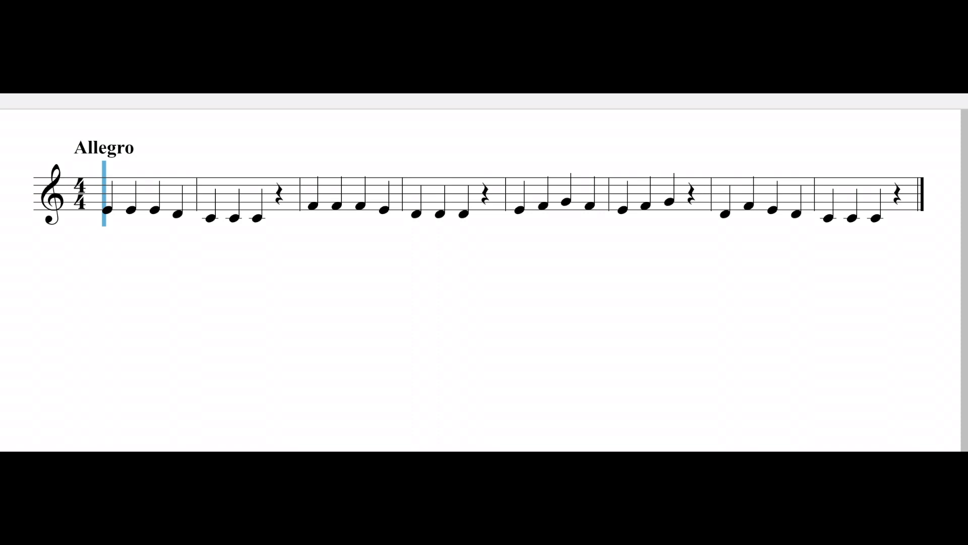
mouse_move(413, 342)
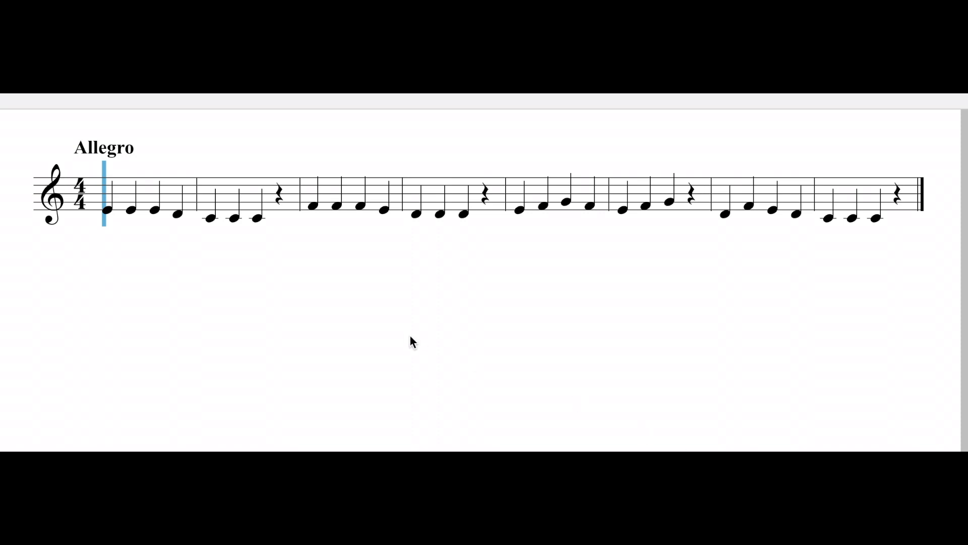
mouse_move(58, 265)
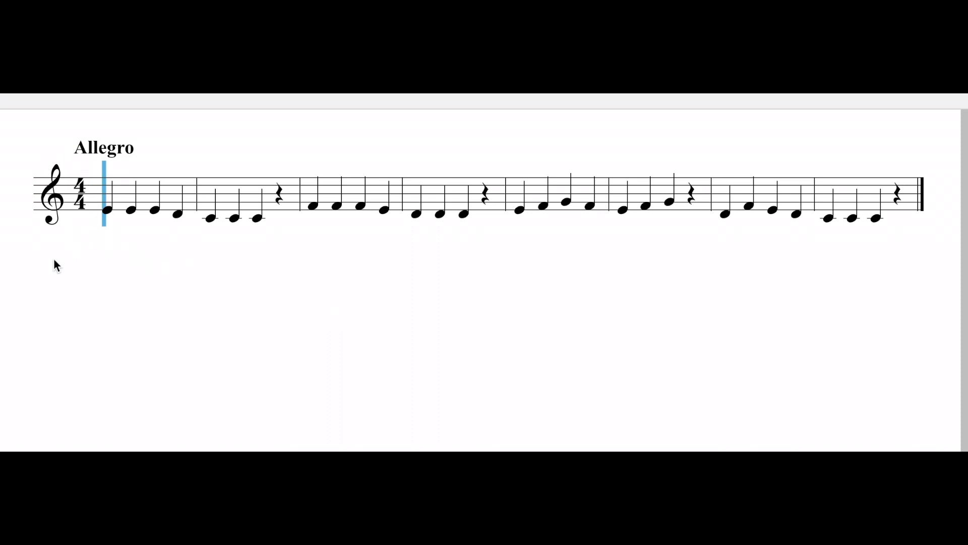
mouse_move(151, 160)
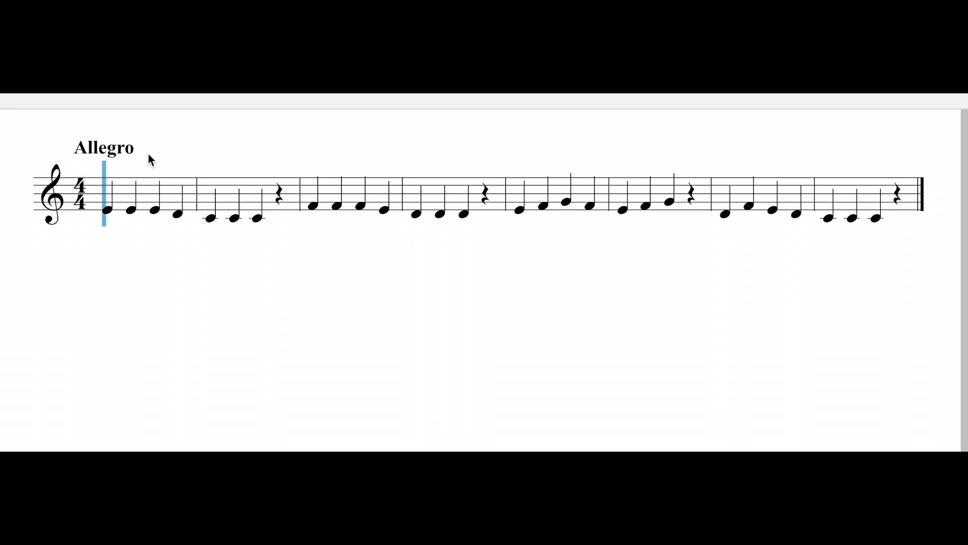
mouse_move(563, 169)
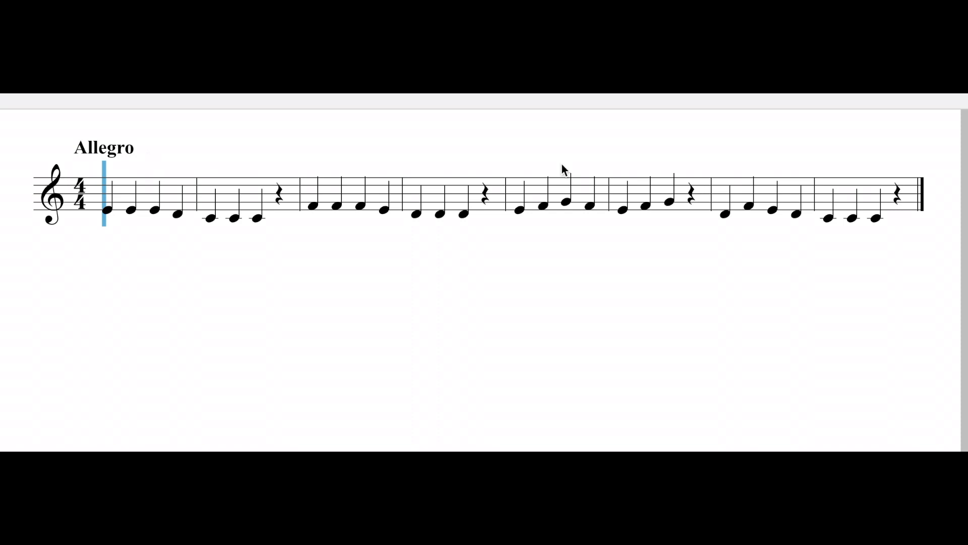